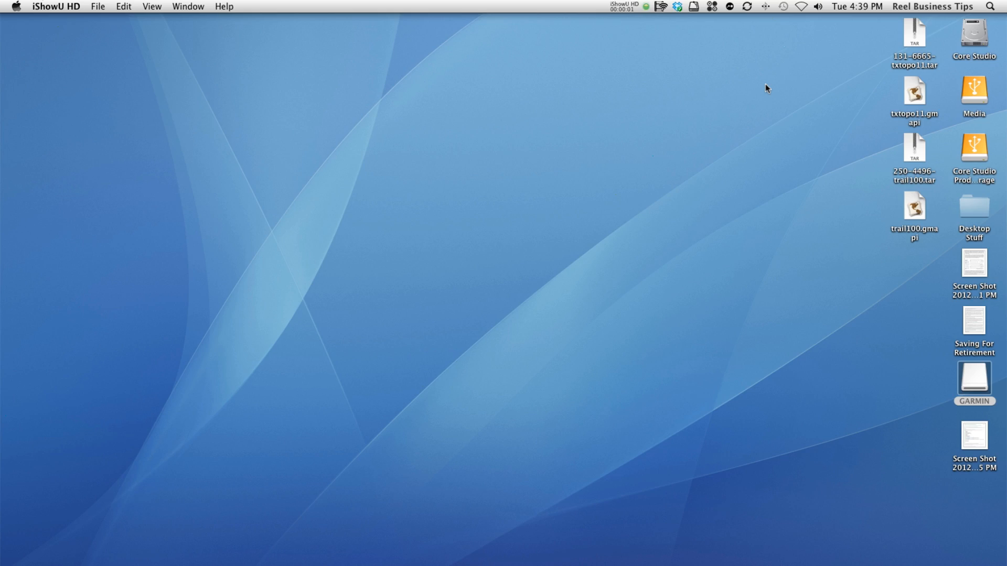
Launch Garmin BaseCamp from the Dock with the nüvi 2595 connected.
{"action": "left_click", "coordinate": [792, 549]}
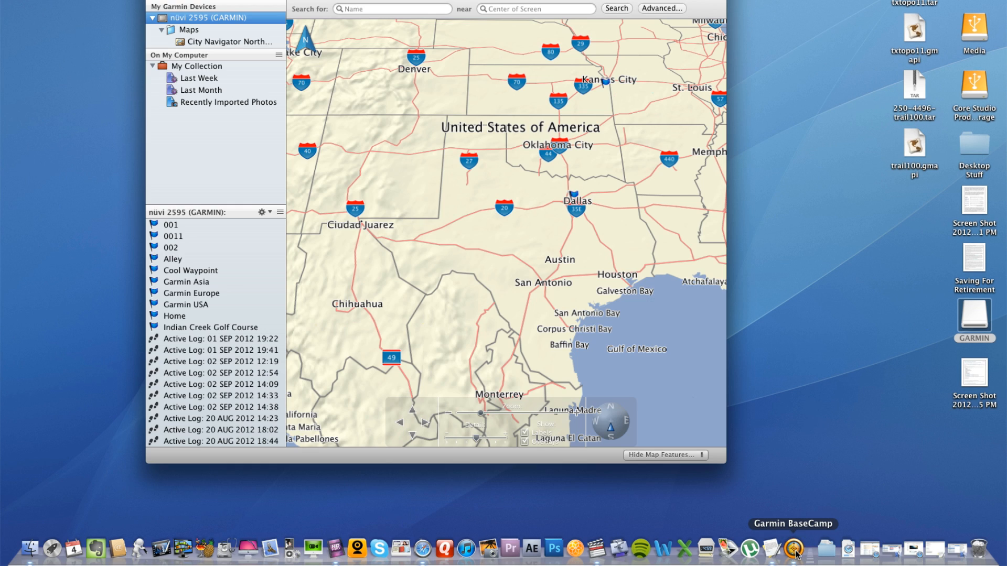
{"action": "mouse_move", "coordinate": [713, 311]}
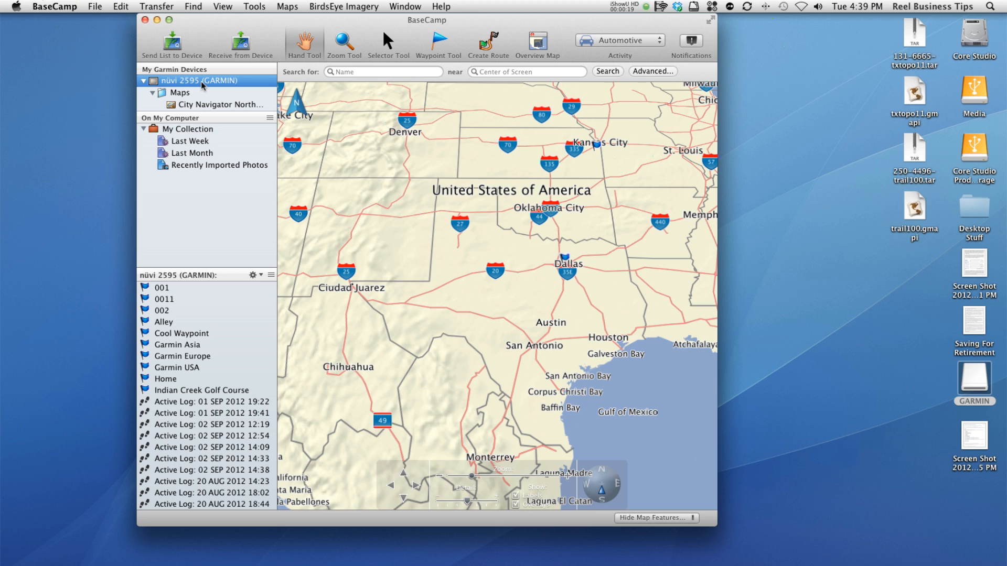
{"action": "mouse_move", "coordinate": [171, 319]}
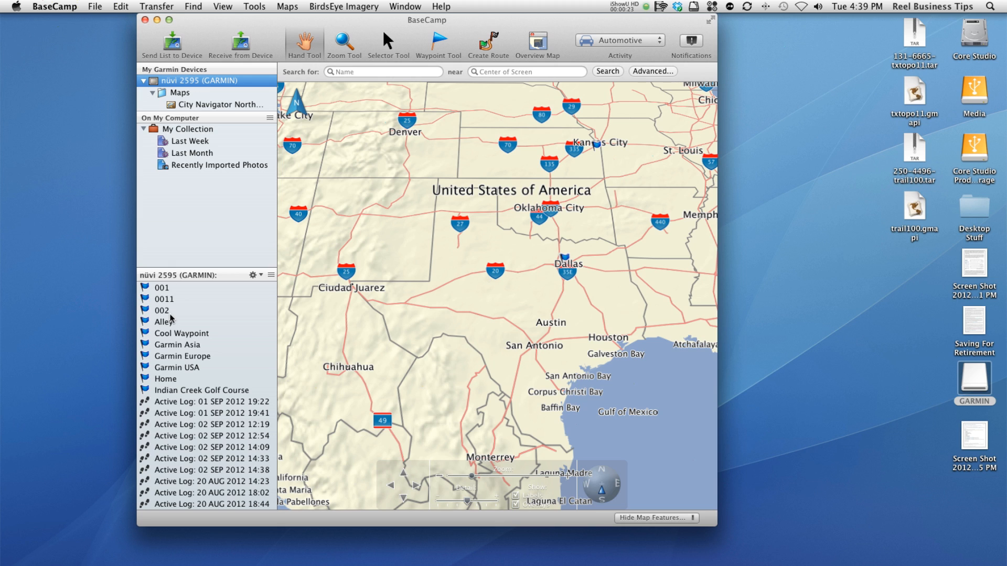
{"action": "left_click_drag", "start_coordinate": [426, 20], "coordinate": [425, 0]}
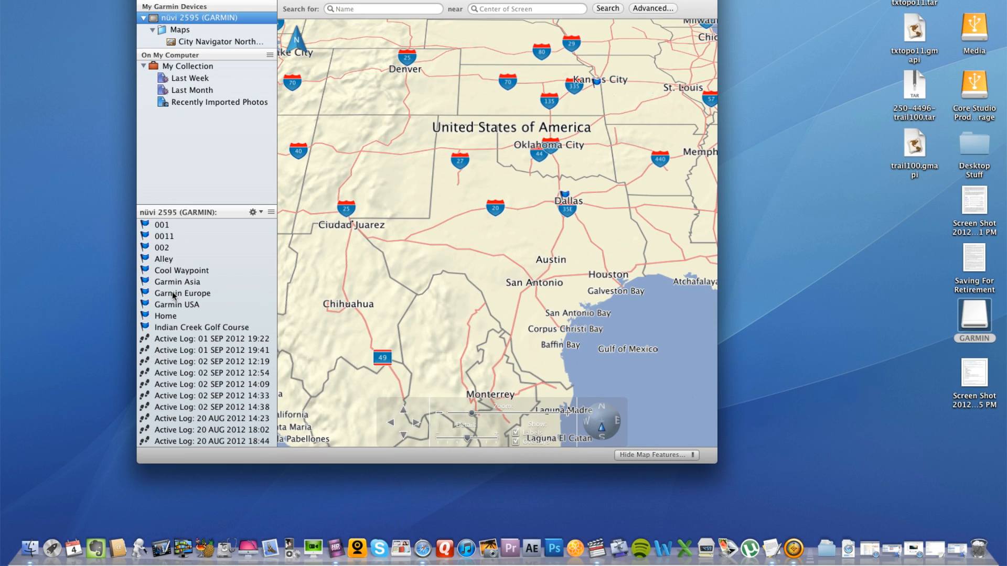
{"action": "scroll", "scroll_direction": "down", "scroll_amount": 3}
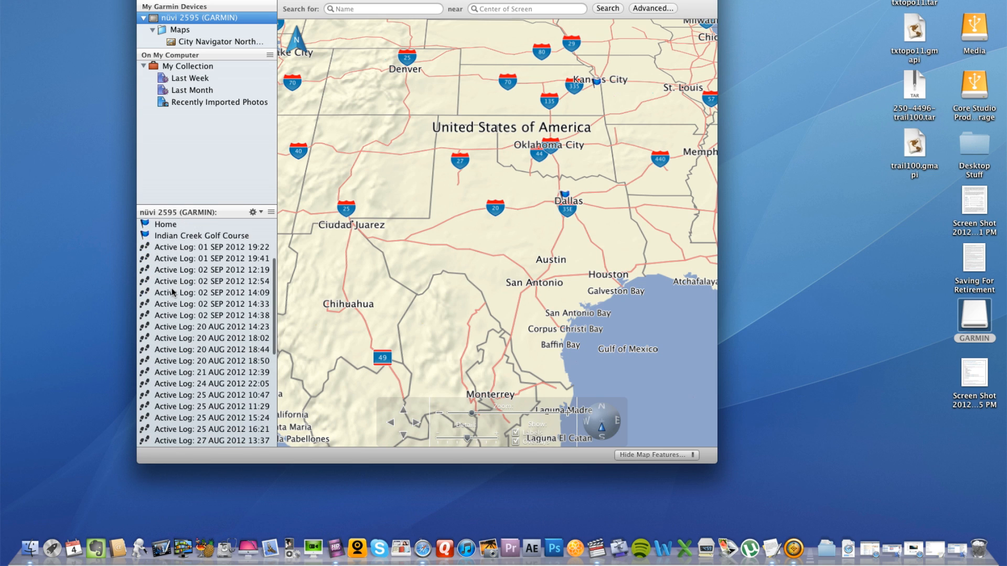
{"action": "scroll", "scroll_direction": "down", "scroll_amount": 3}
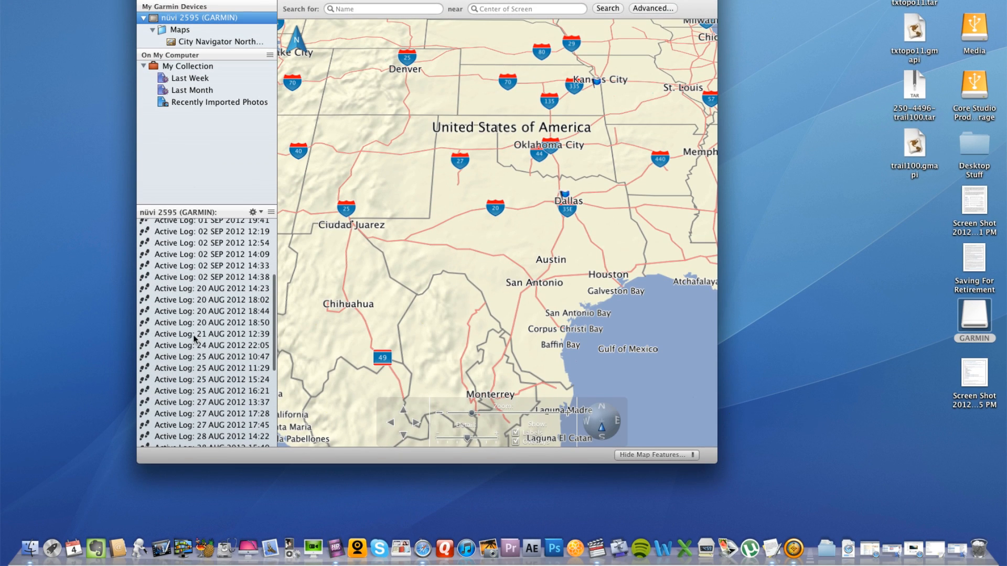
{"action": "mouse_move", "coordinate": [193, 276]}
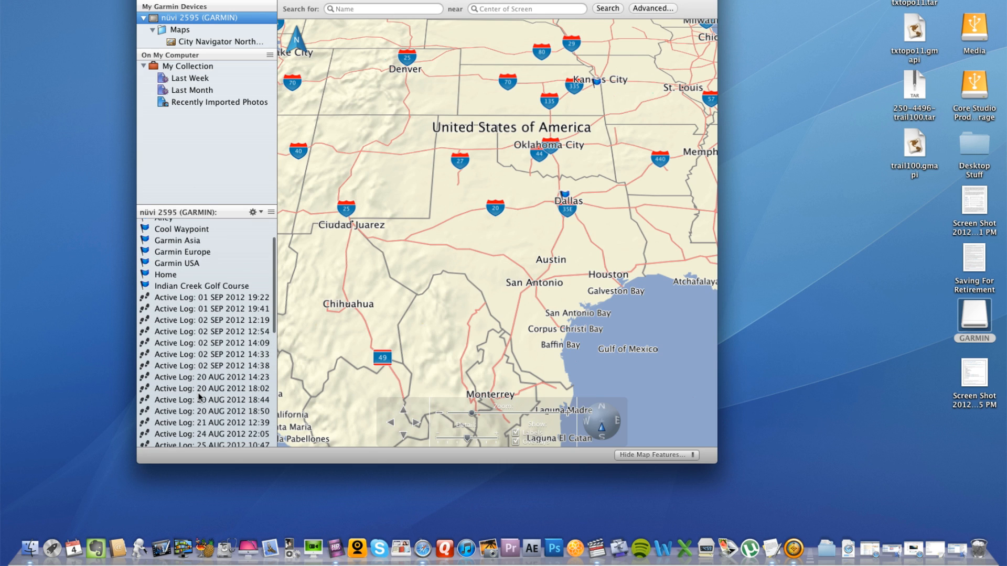
{"action": "scroll", "scroll_direction": "down", "scroll_amount": 3}
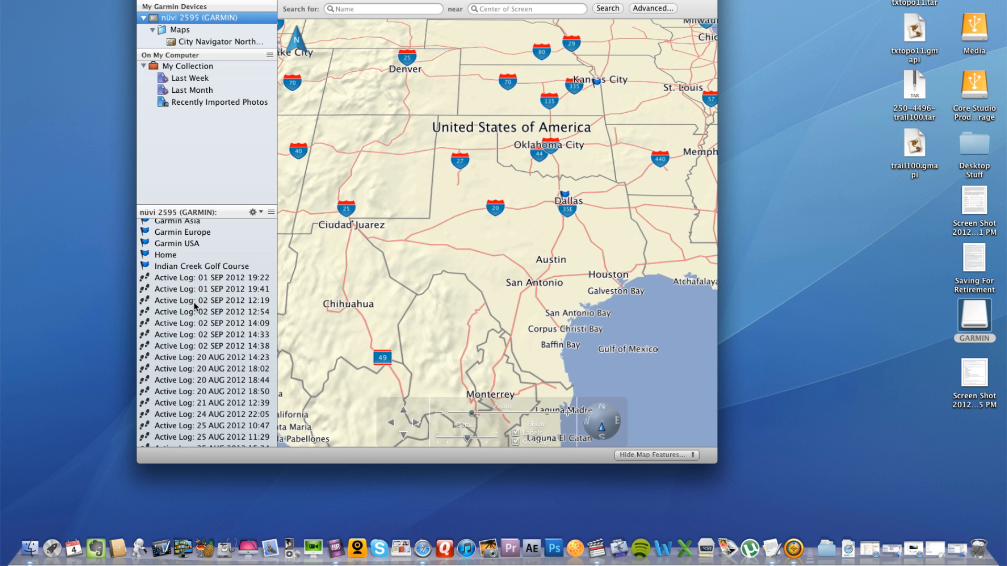
{"action": "mouse_move", "coordinate": [195, 302]}
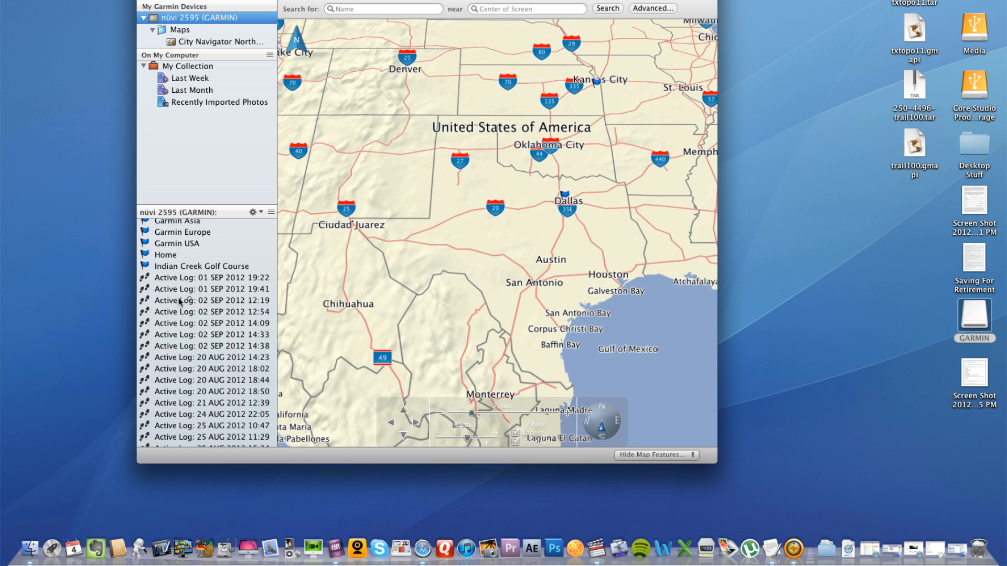
Create a route from the 02 SEP 2012 12:19 active log via its context menu.
{"action": "left_click", "coordinate": [210, 300]}
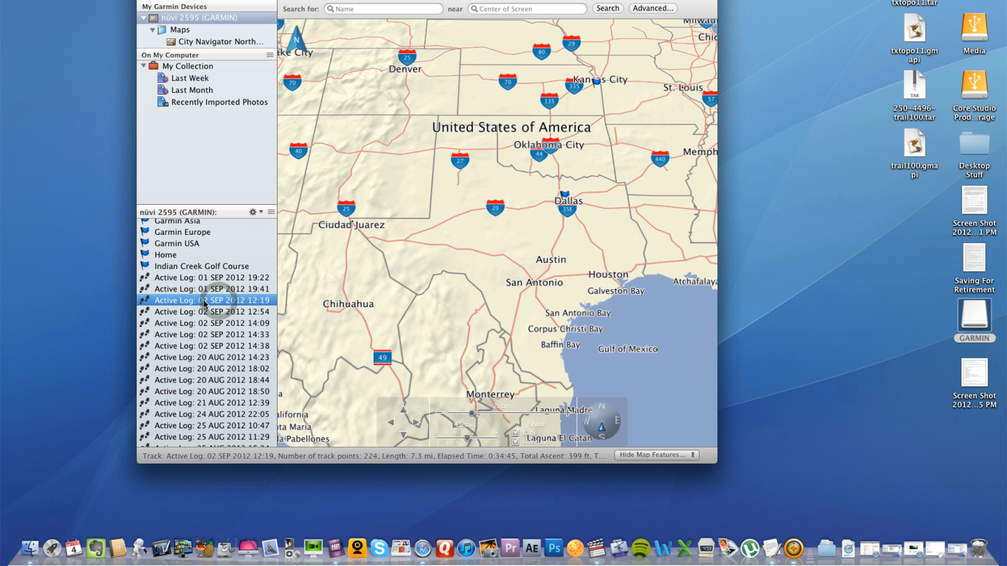
{"action": "right_click", "coordinate": [211, 300]}
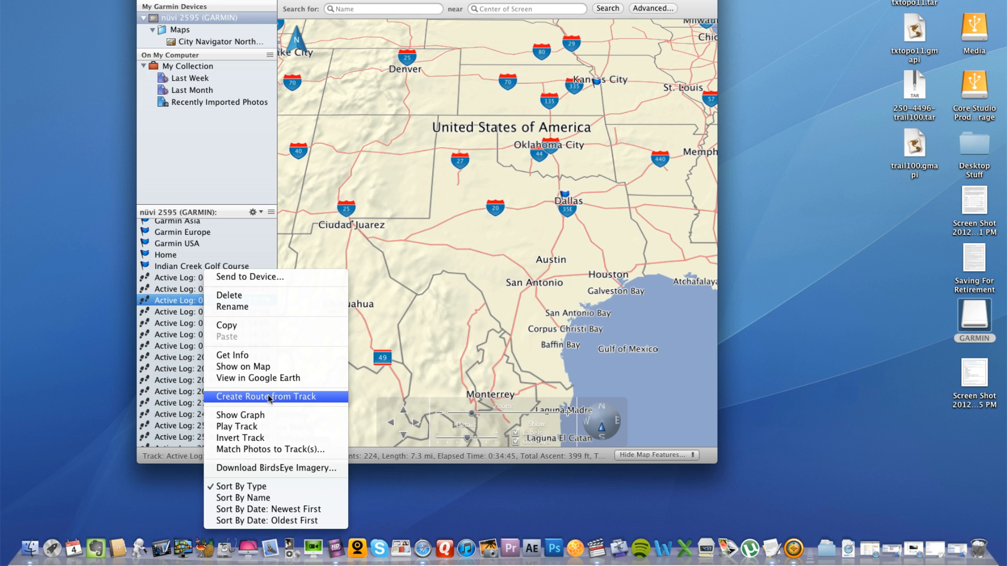
{"action": "left_click", "coordinate": [265, 396]}
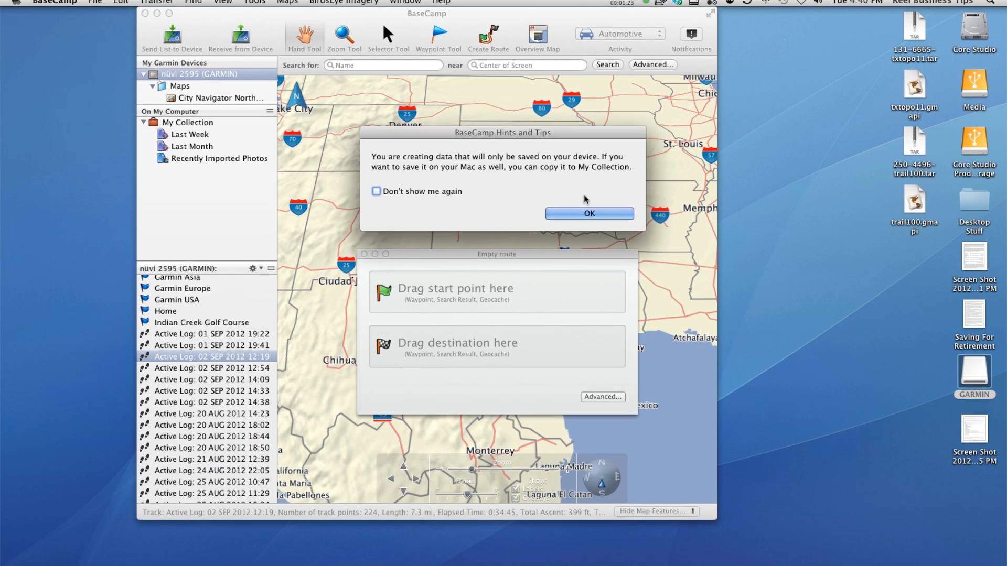
Acknowledge the Hints and Tips notice so the route fills with its via points.
{"action": "left_click", "coordinate": [589, 213]}
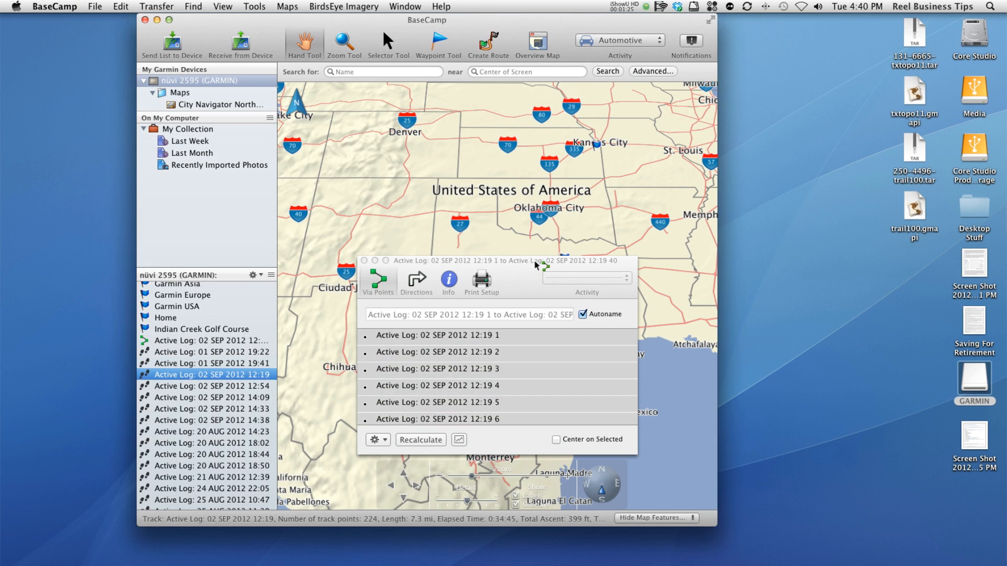
{"action": "left_click", "coordinate": [420, 439]}
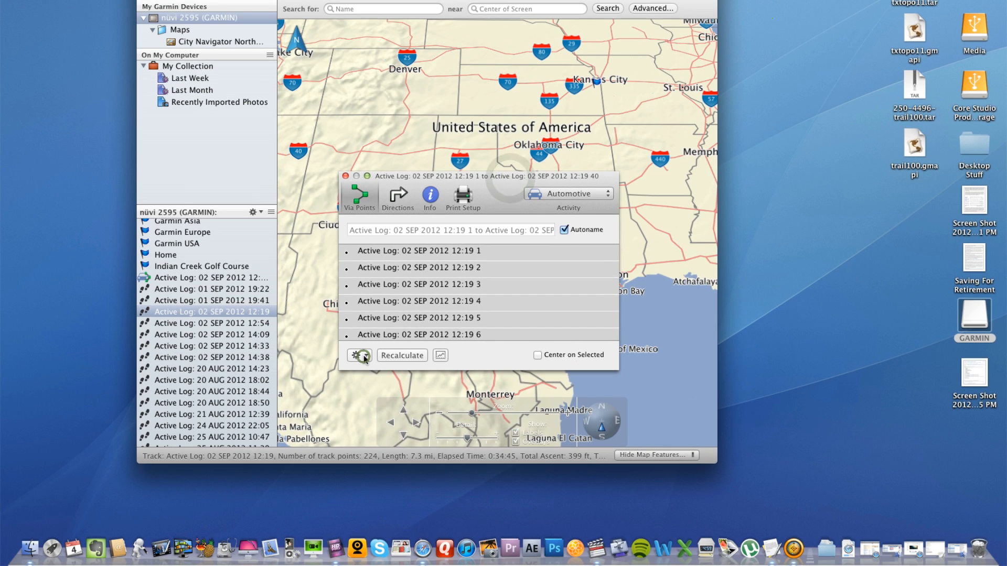
Show the selected route on the map from the route window's gear menu.
{"action": "left_click", "coordinate": [354, 356]}
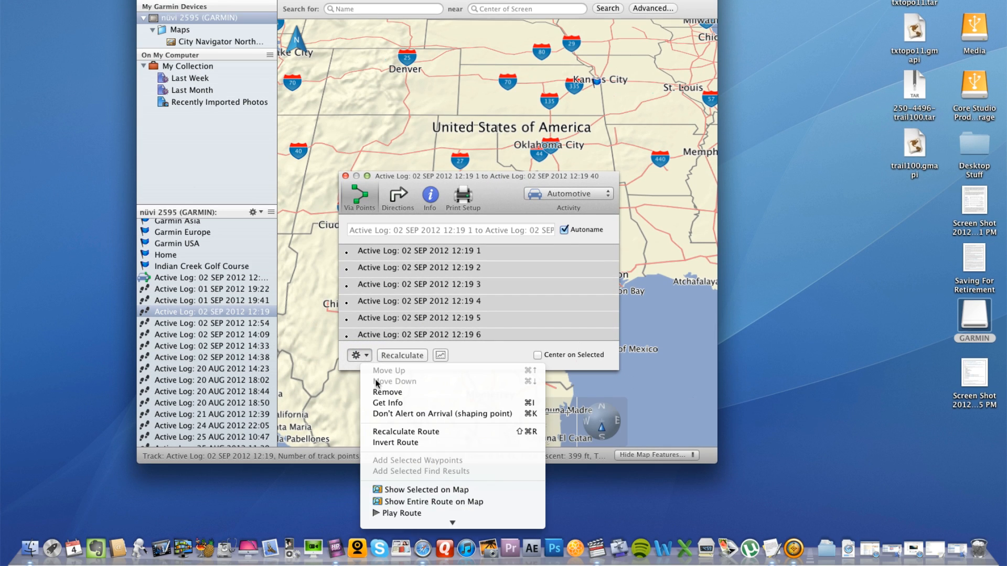
{"action": "mouse_move", "coordinate": [426, 490]}
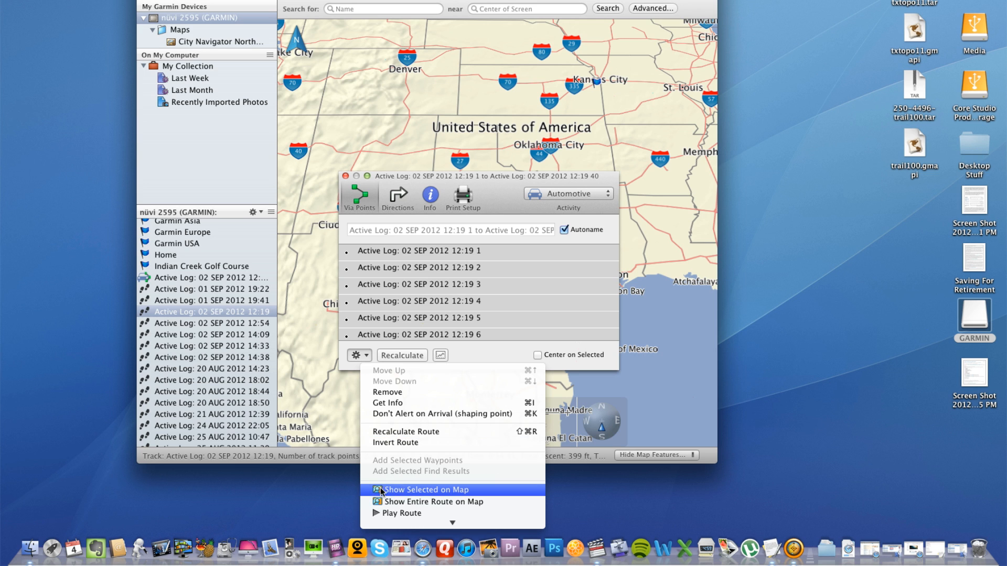
{"action": "left_click", "coordinate": [425, 489]}
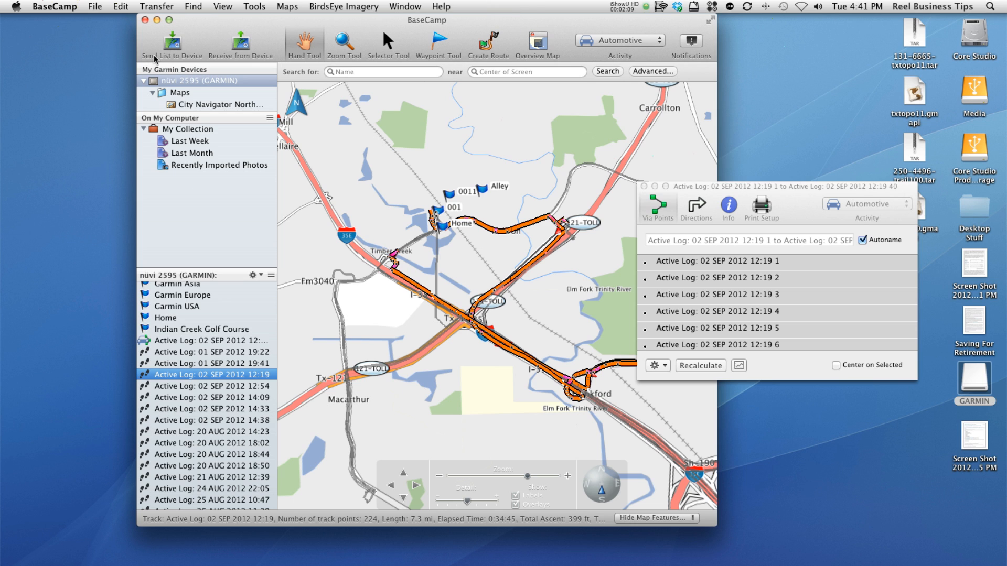
Start Send List to Device and tick Routes in the GPS Transfer dialog.
{"action": "left_click", "coordinate": [170, 40]}
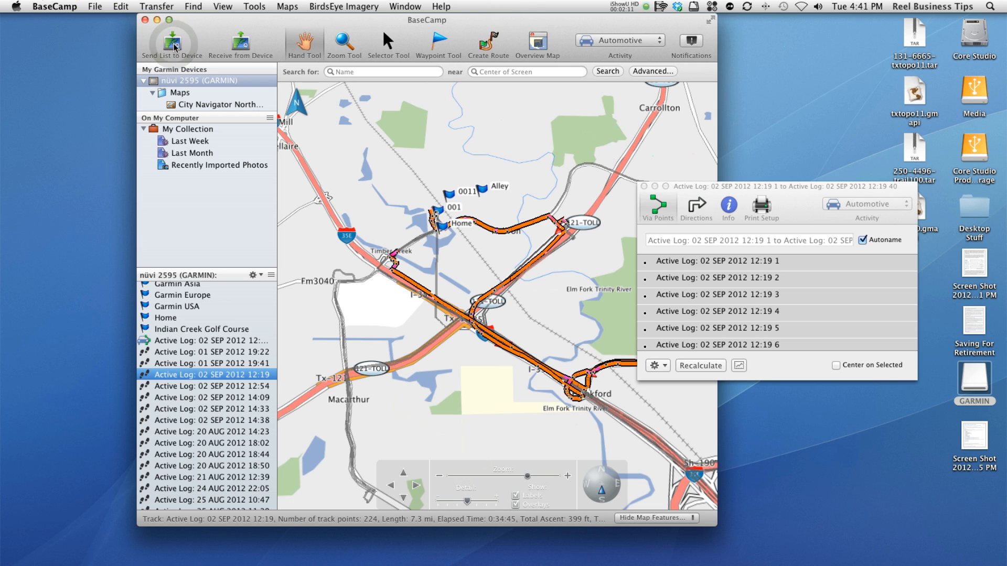
{"action": "left_click", "coordinate": [171, 41]}
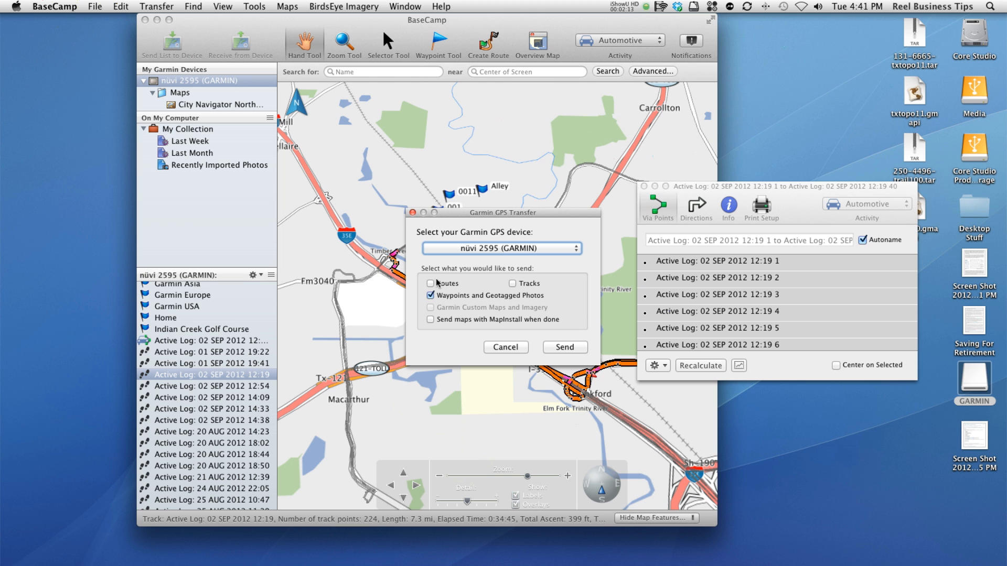
{"action": "left_click", "coordinate": [430, 277]}
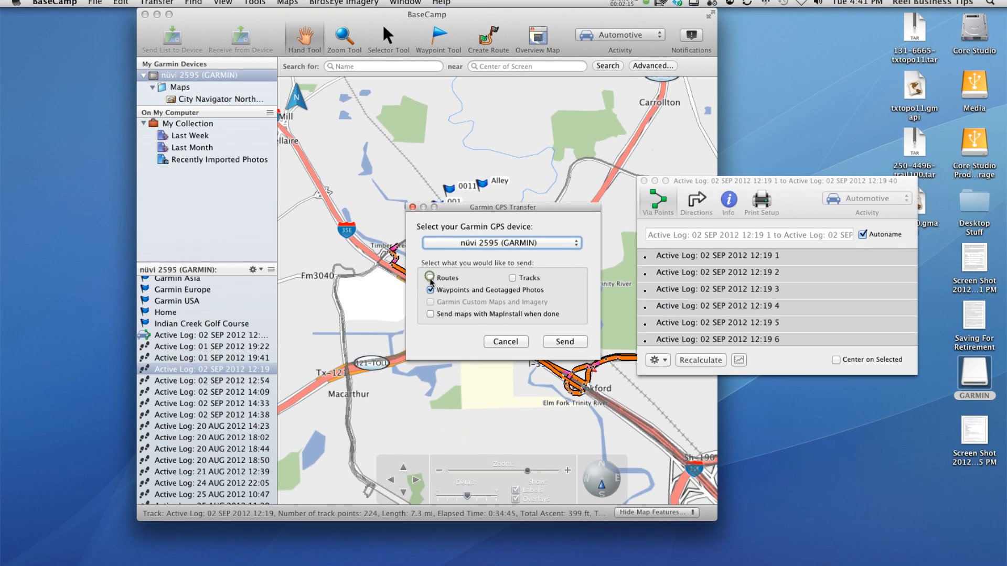